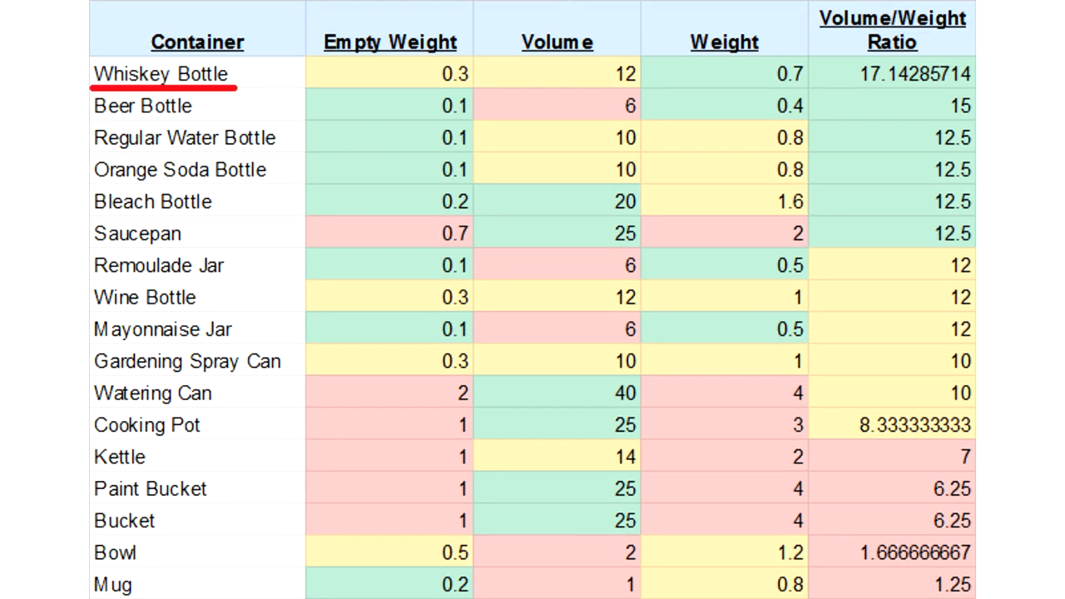
Move the red underline in the container comparison table from Whiskey Bottle to Saucepan
left_click(143, 107)
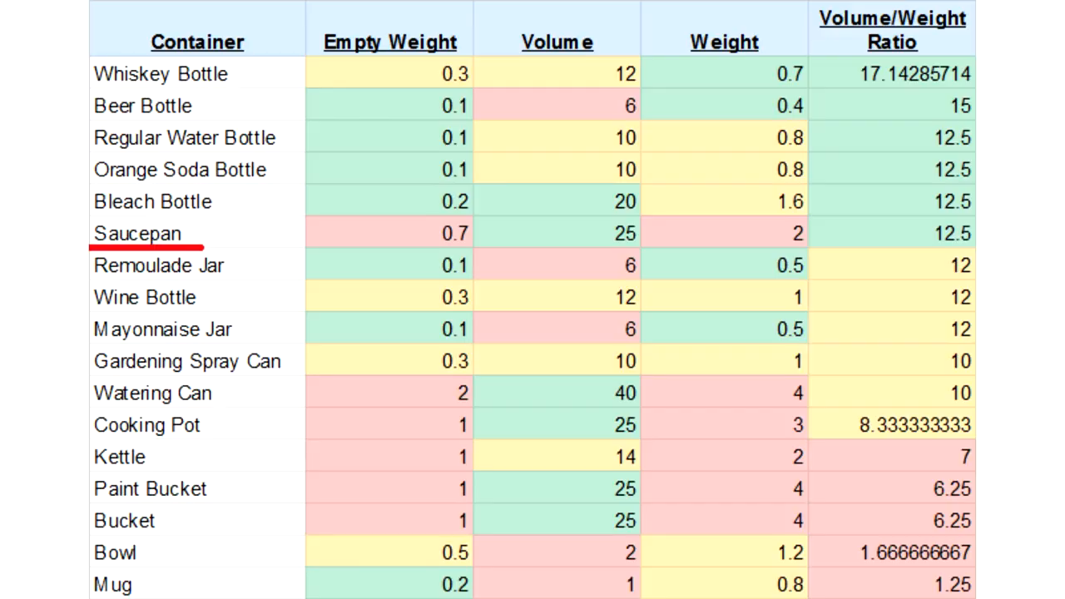
left_click(136, 247)
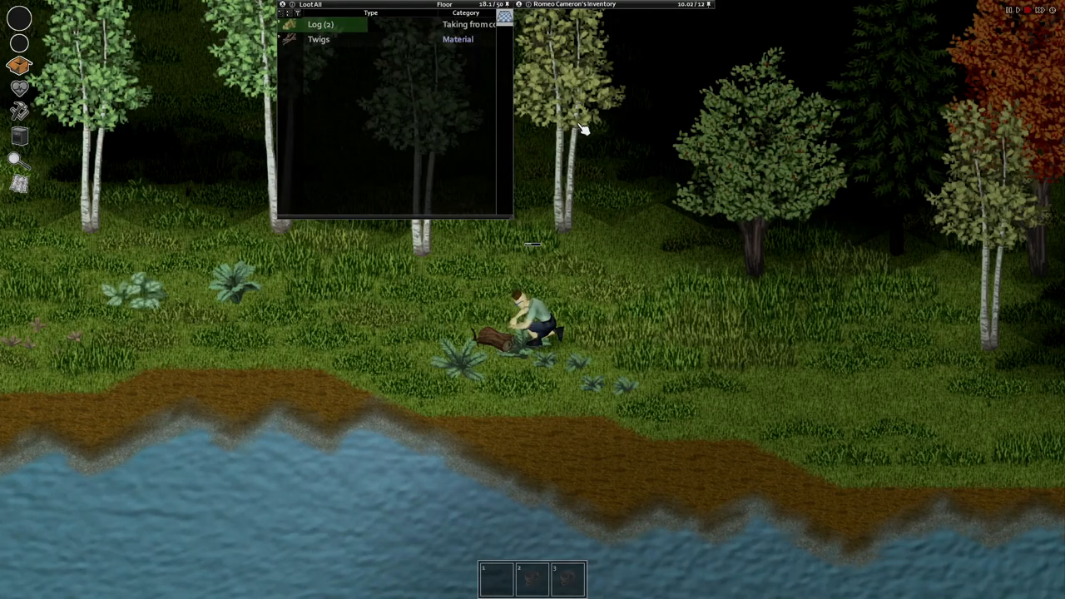
Equip the inventory Log in the primary hand via its context menu to reduce carried weight
right_click(556, 24)
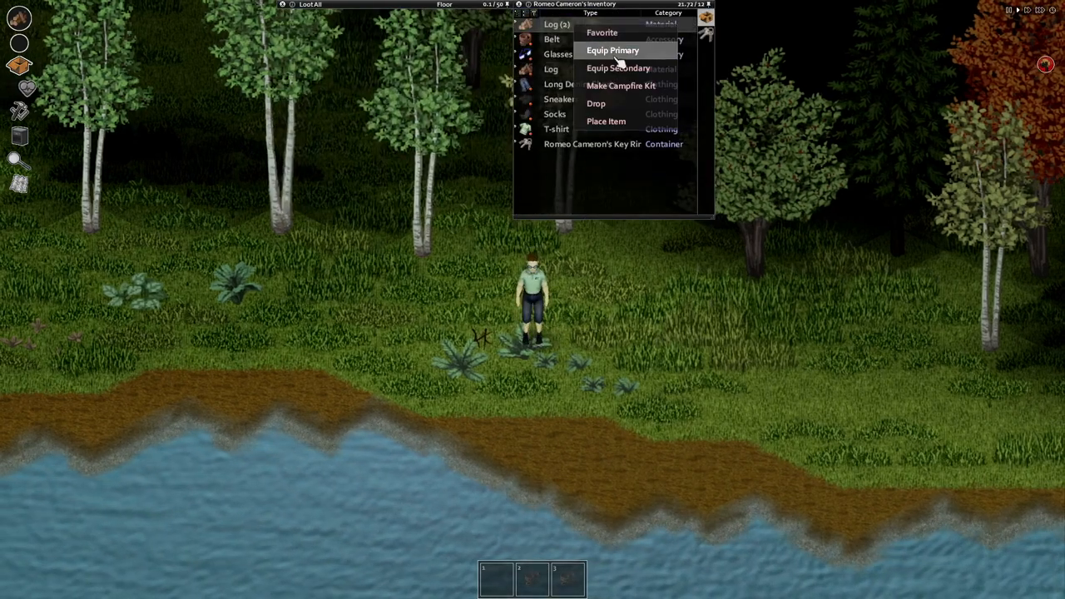
left_click(613, 50)
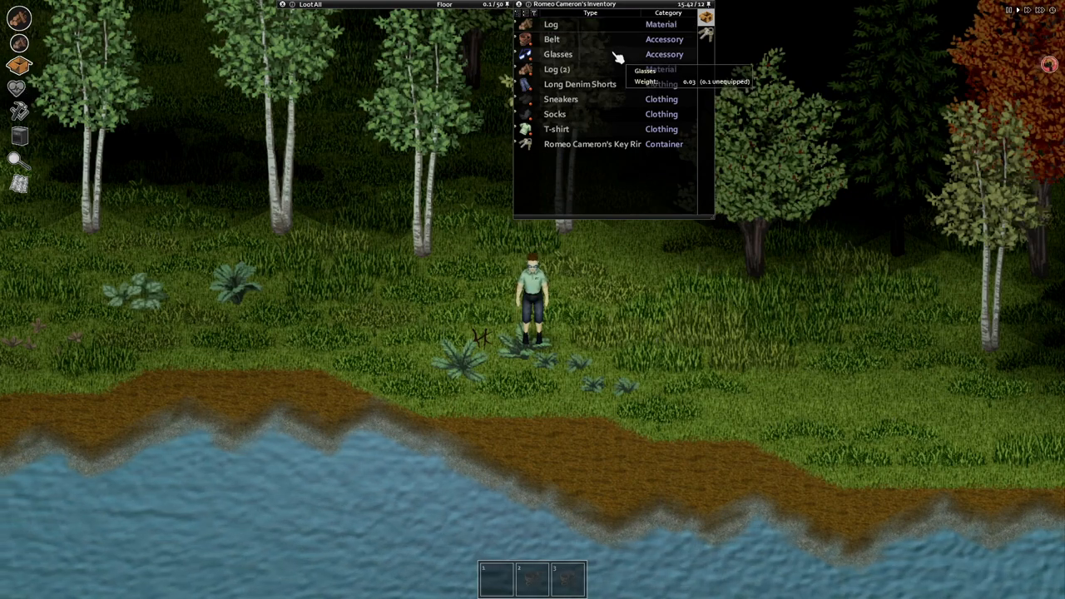
mouse_move(646, 273)
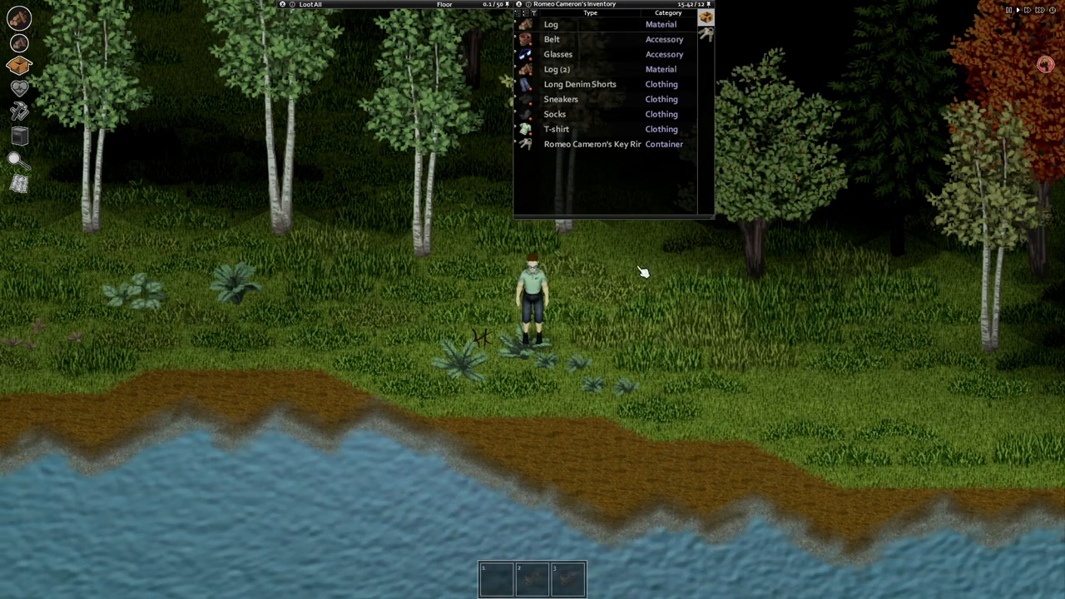